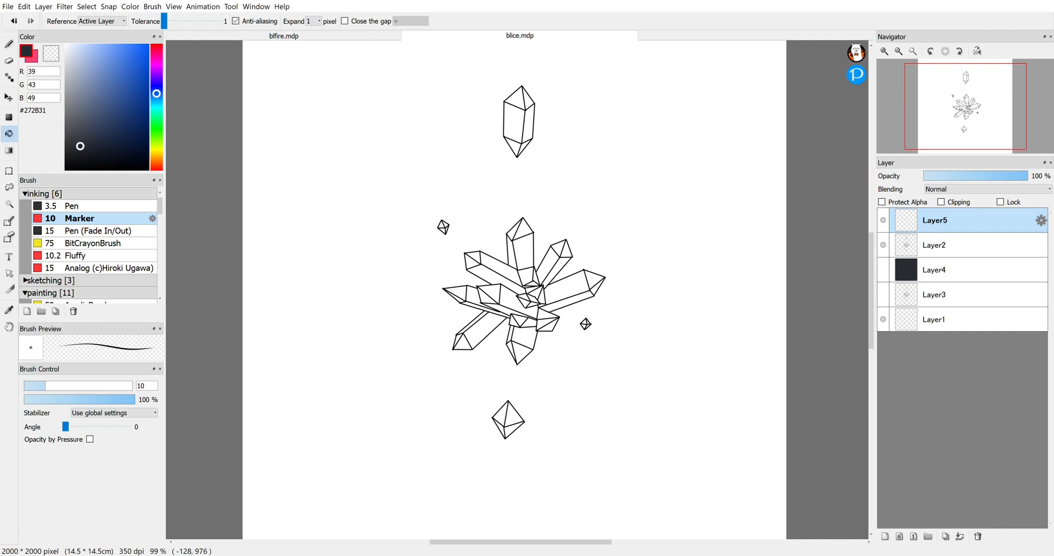
Copy the reference image from the other tab and paste it into blice.mdp as a new layer
click(283, 35)
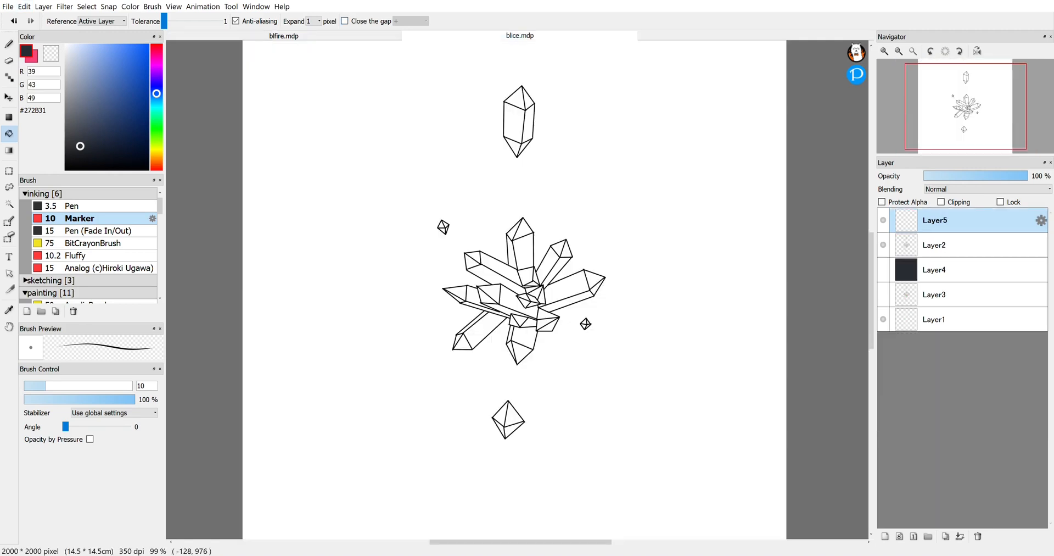
key(ctrl)
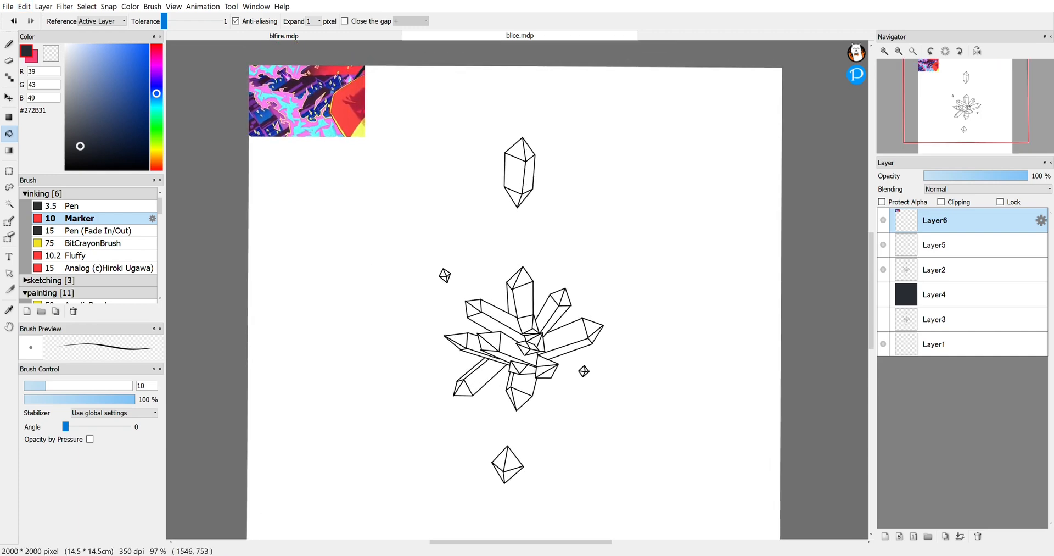
Sample colours from the reference with the Eyedropper until deep blue #016CC3 is active, then ready the Magic Wand
click(10, 309)
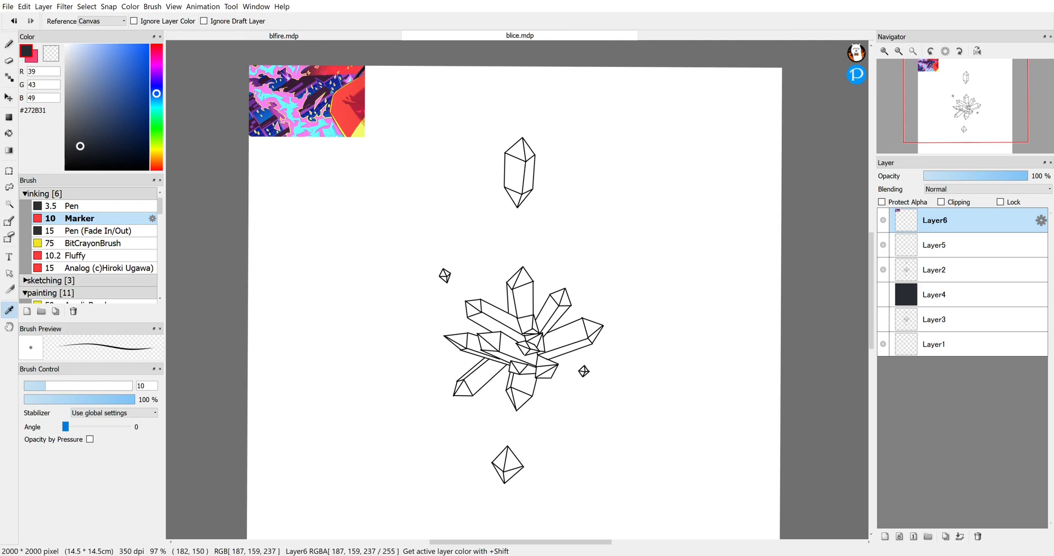
click(125, 46)
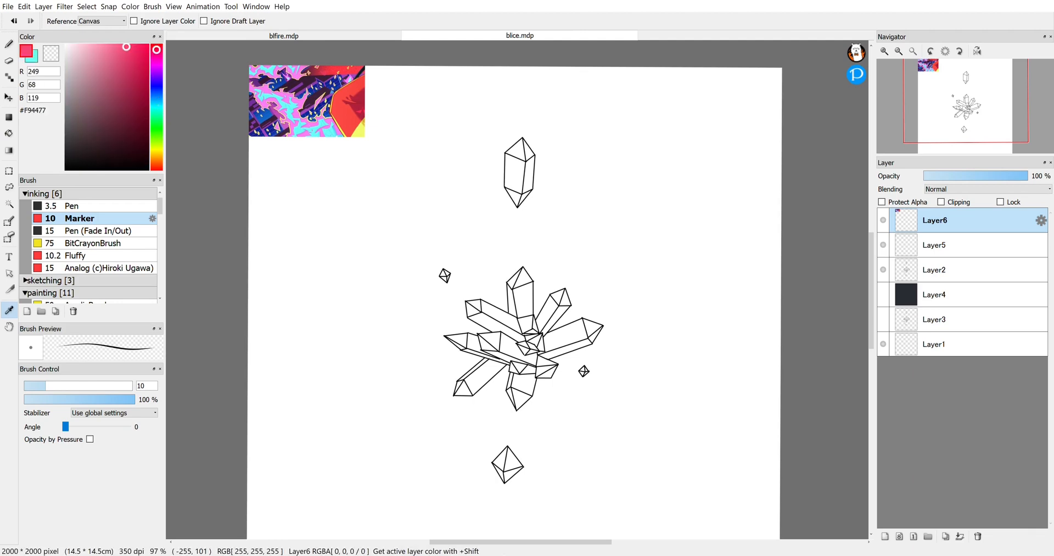
click(138, 78)
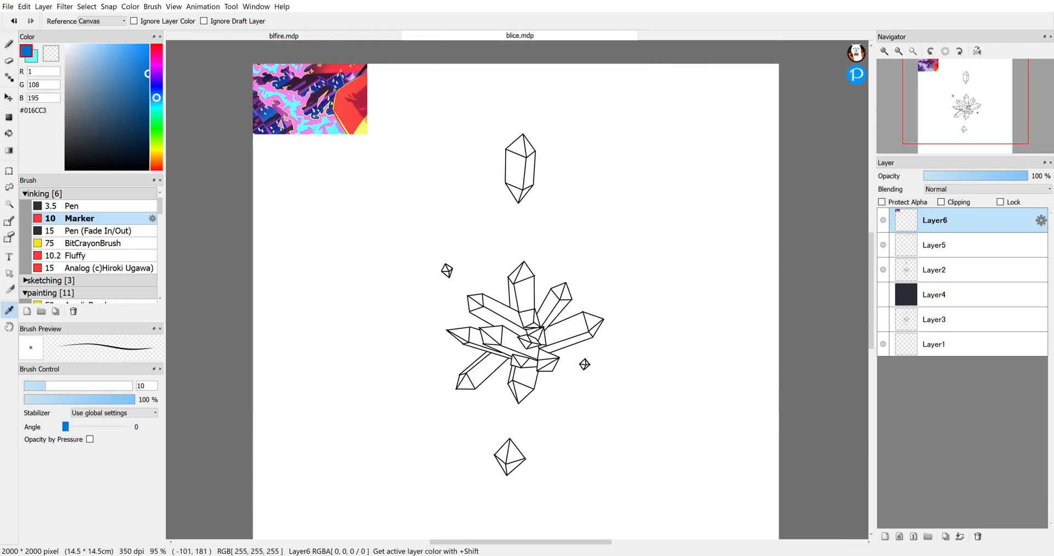
click(10, 203)
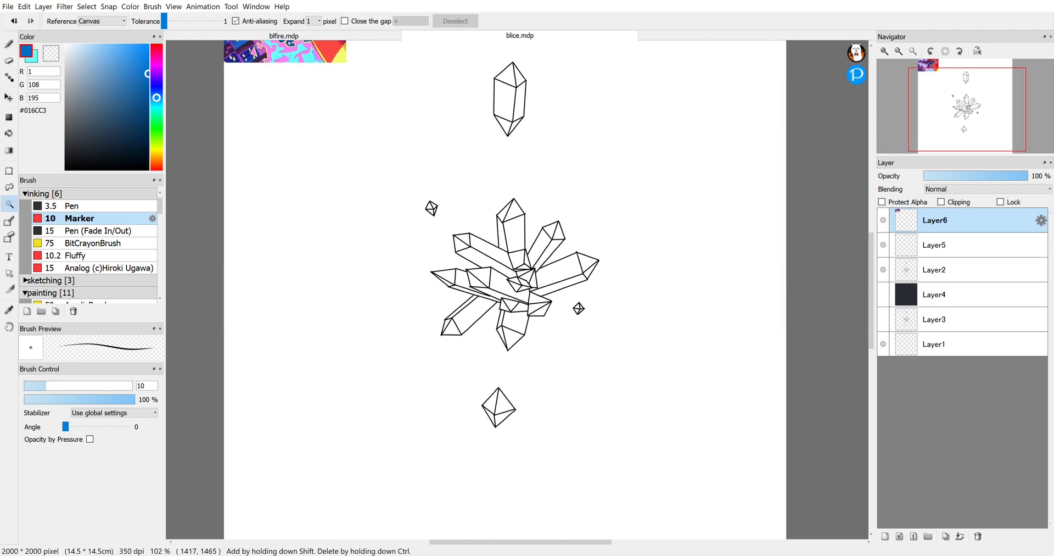
Add Layer7 and Shift-select the lit crystal faces with the Magic Wand on Reference Canvas
click(933, 269)
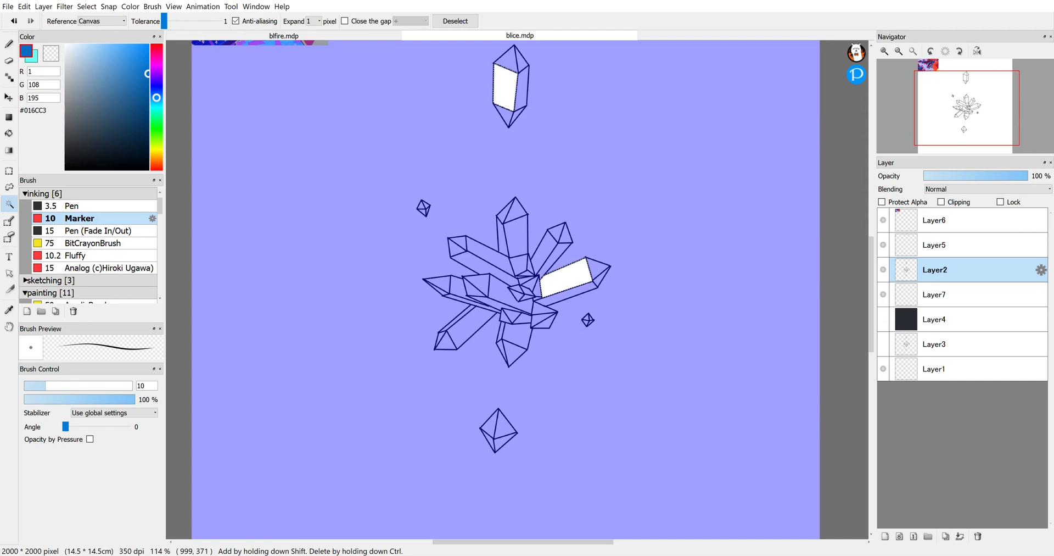
key(ctrl)
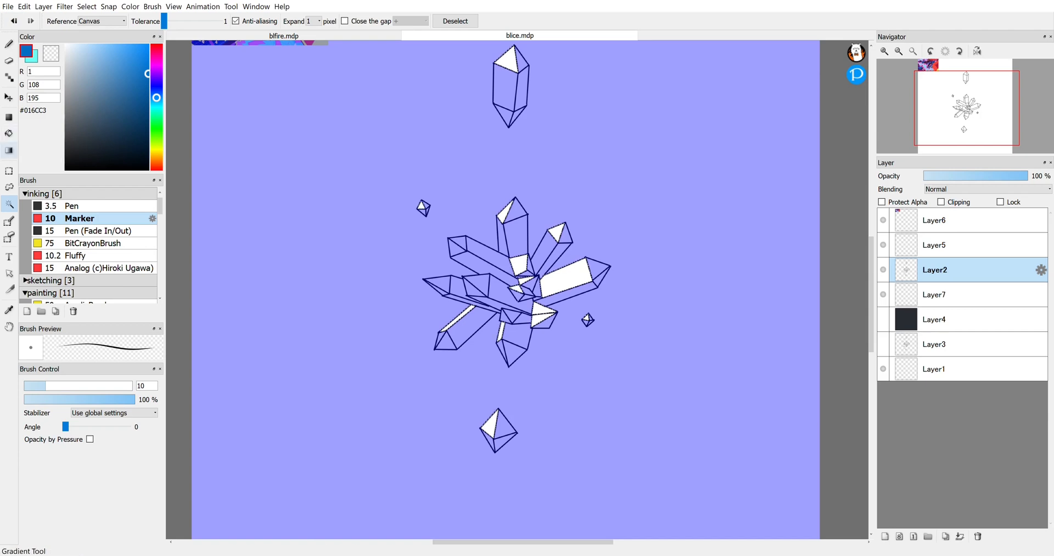
Fill the selected faces with a #57A6E8 to #6BFBF4 gradient and deselect
click(10, 150)
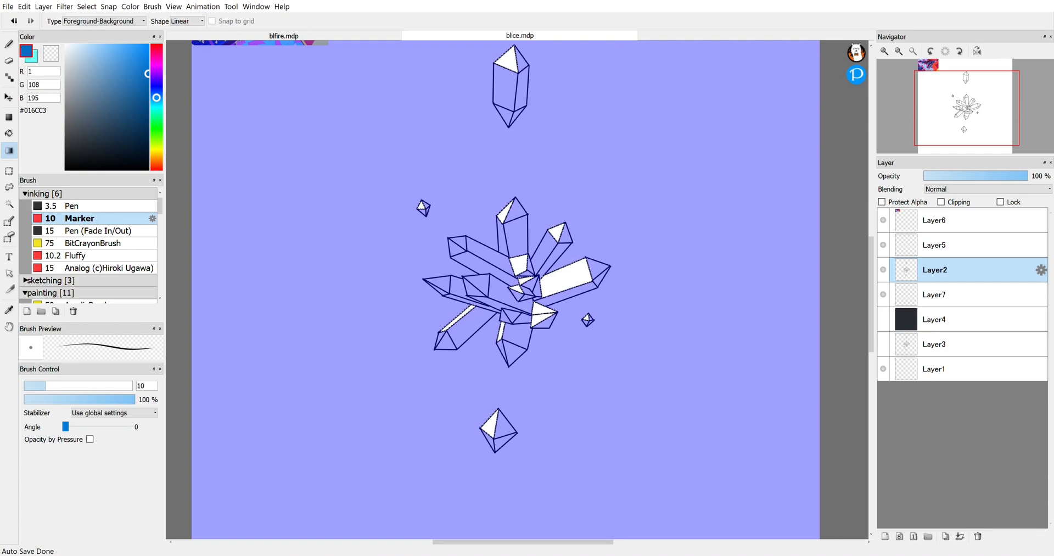
click(120, 56)
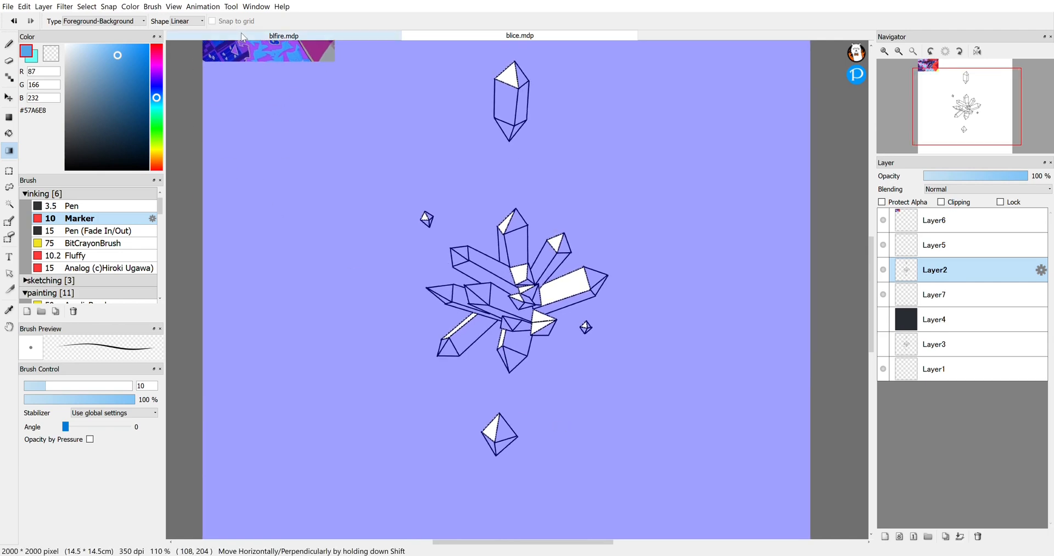
mouse_move(196, 152)
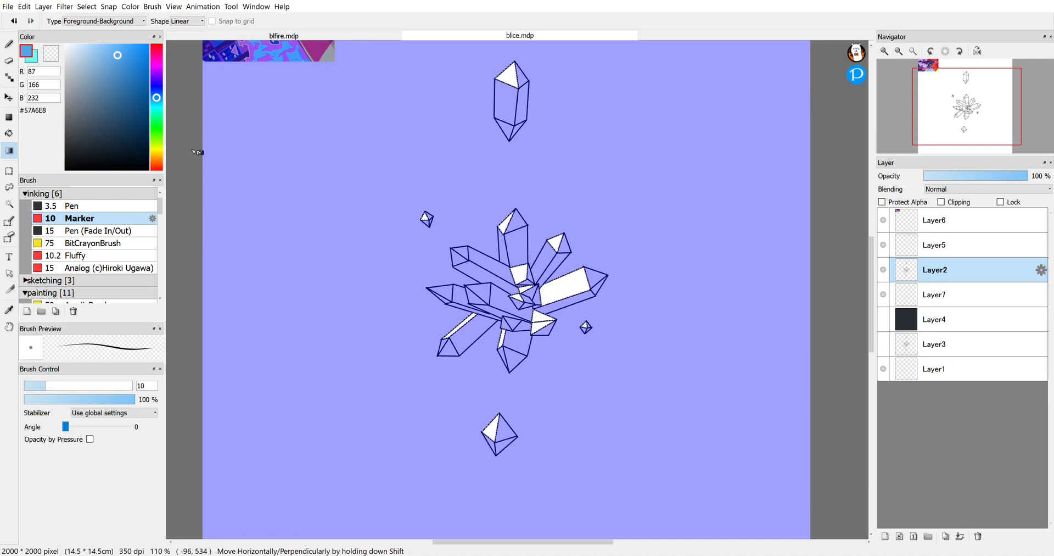
mouse_move(672, 440)
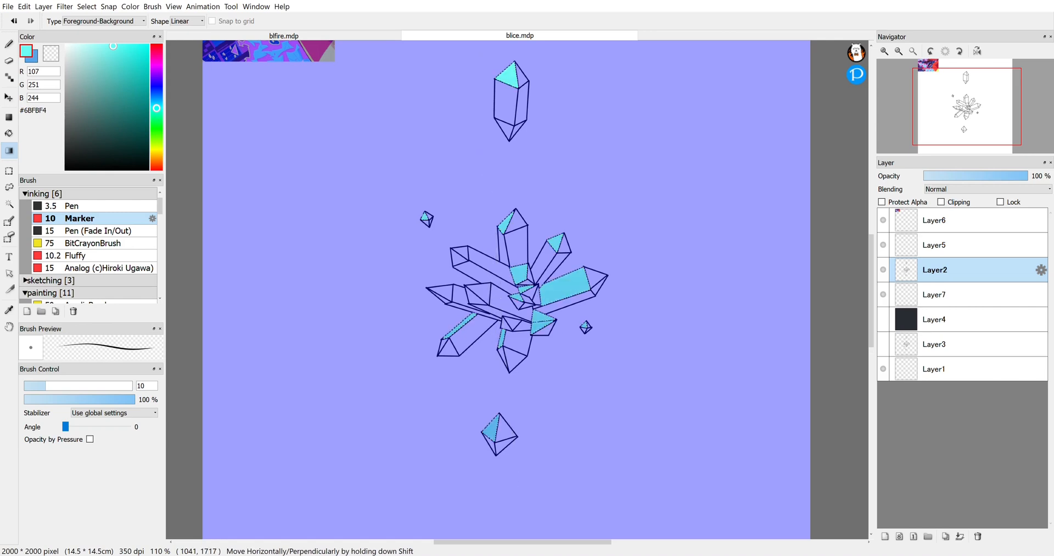
drag(434, 91, 528, 494)
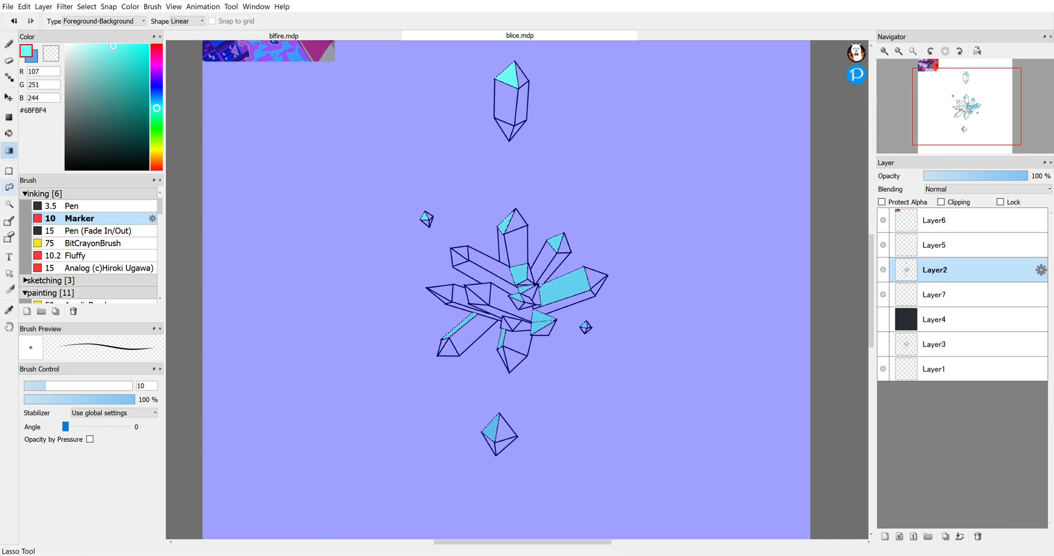
click(10, 187)
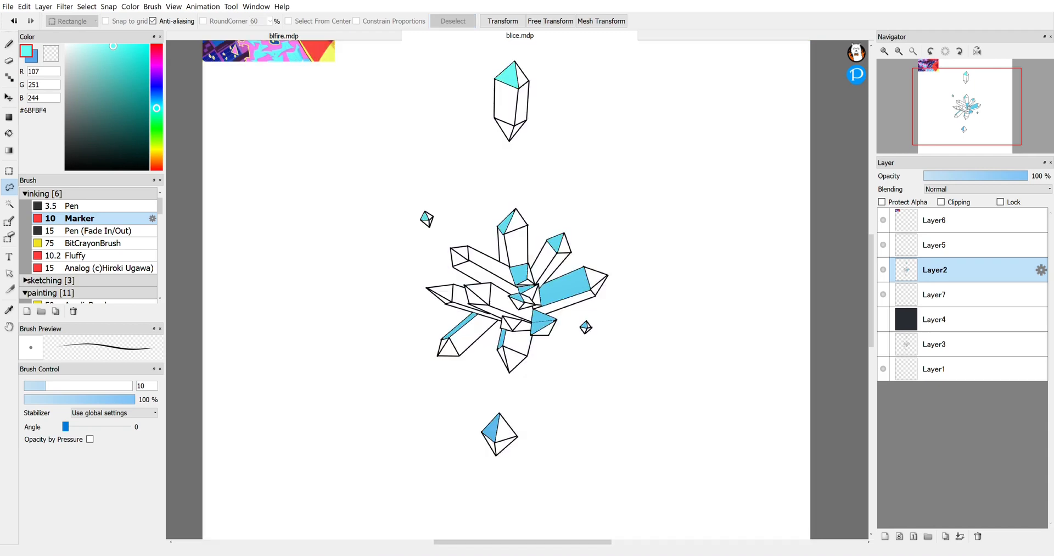
click(885, 536)
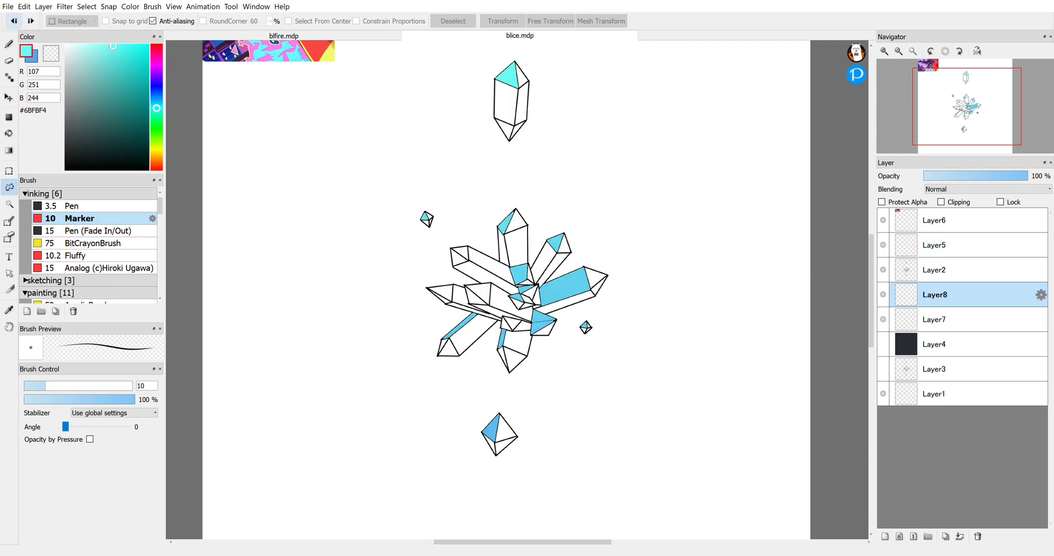
click(933, 269)
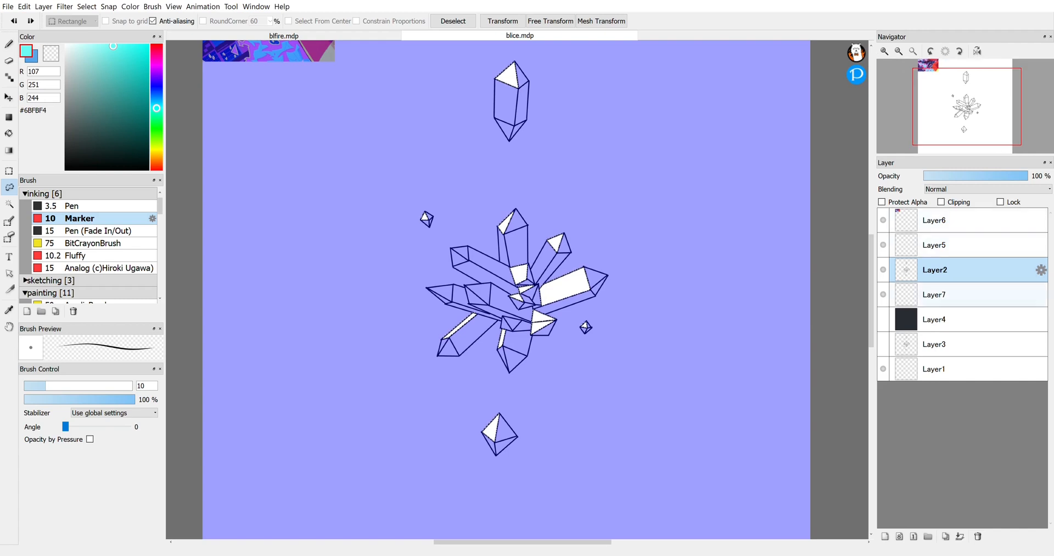
click(934, 295)
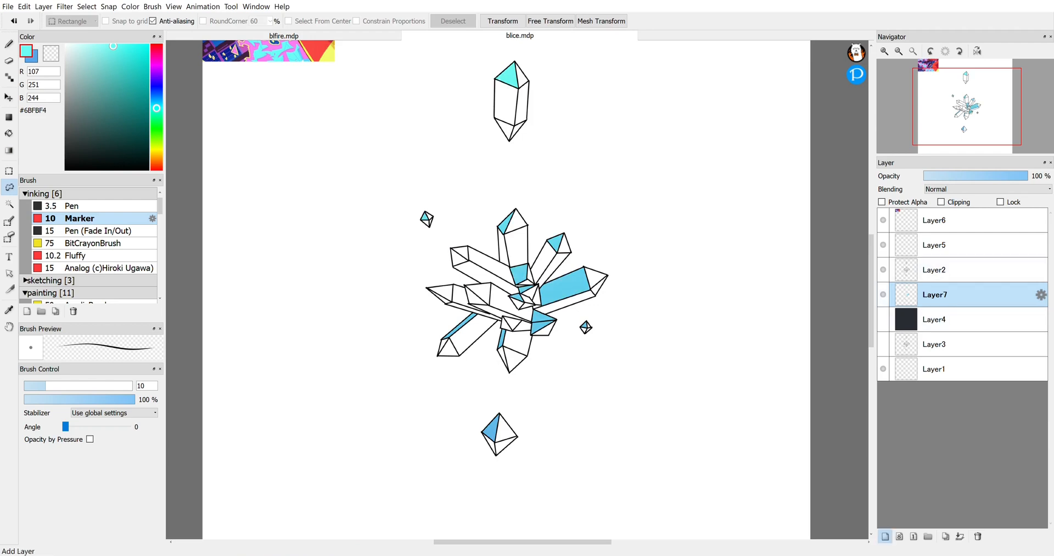
Add Layer8 and fill the remaining crystal faces with a #6BB2FB to #576AE8 gradient
click(885, 536)
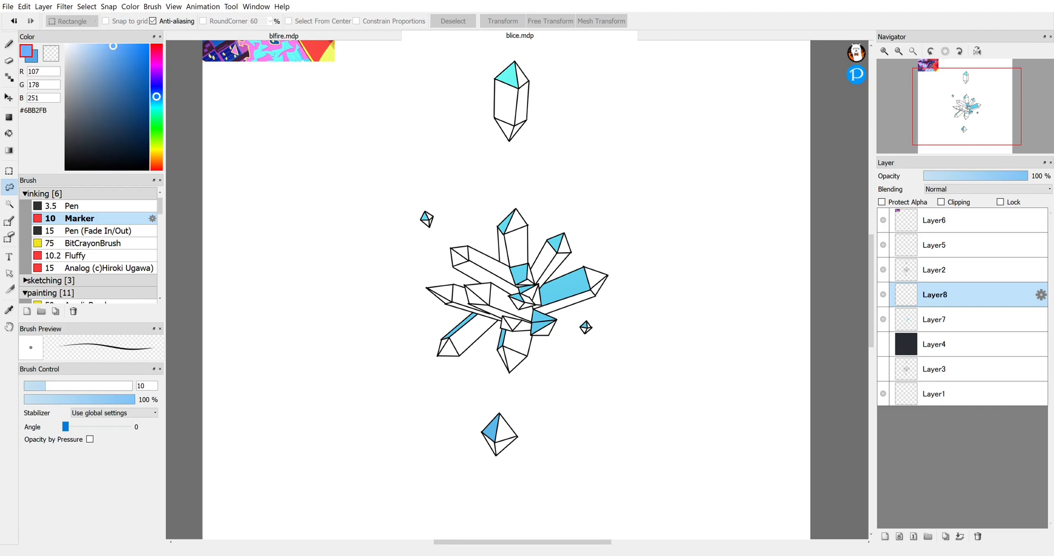
click(118, 55)
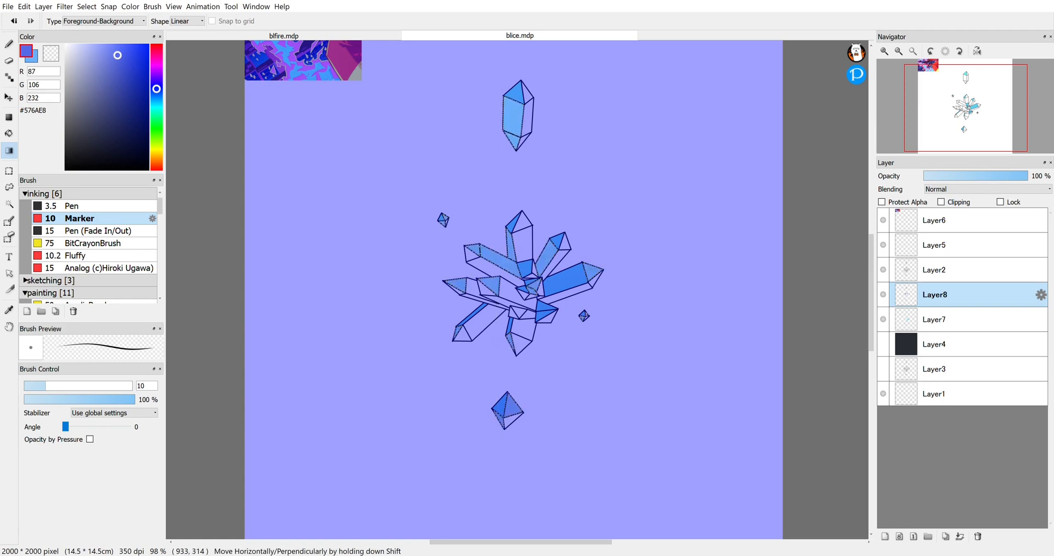
Deselect, lock Layer8's transparency and shade the crystal faces with darker blue #374BCF
click(10, 203)
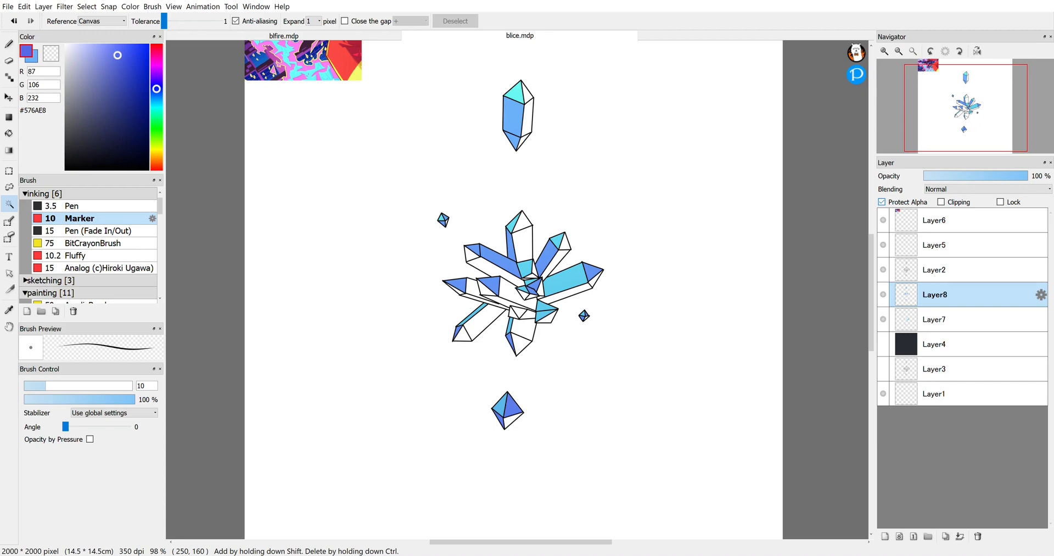
click(129, 55)
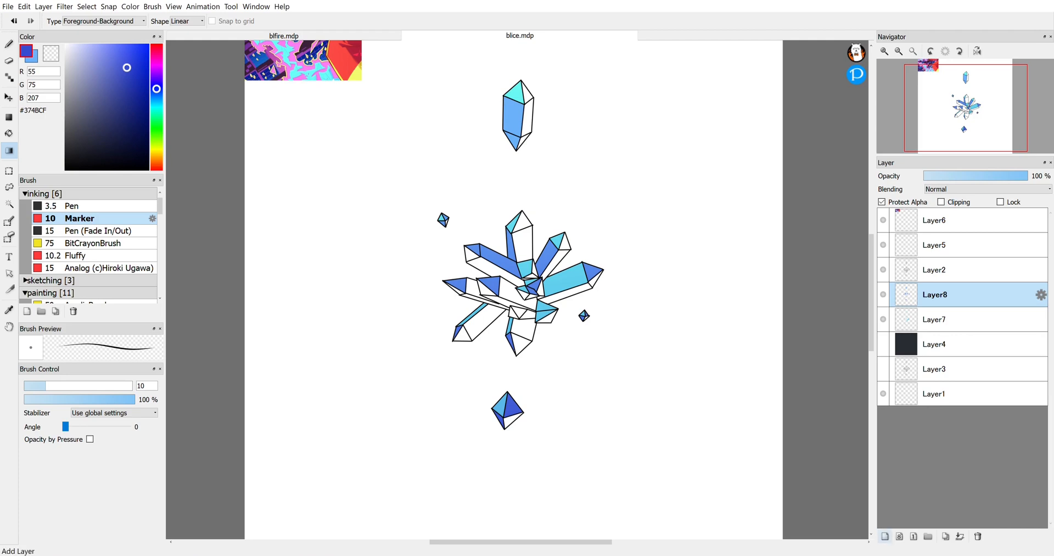
Add a new layer and fill further crystal faces with dark navy shading
click(884, 536)
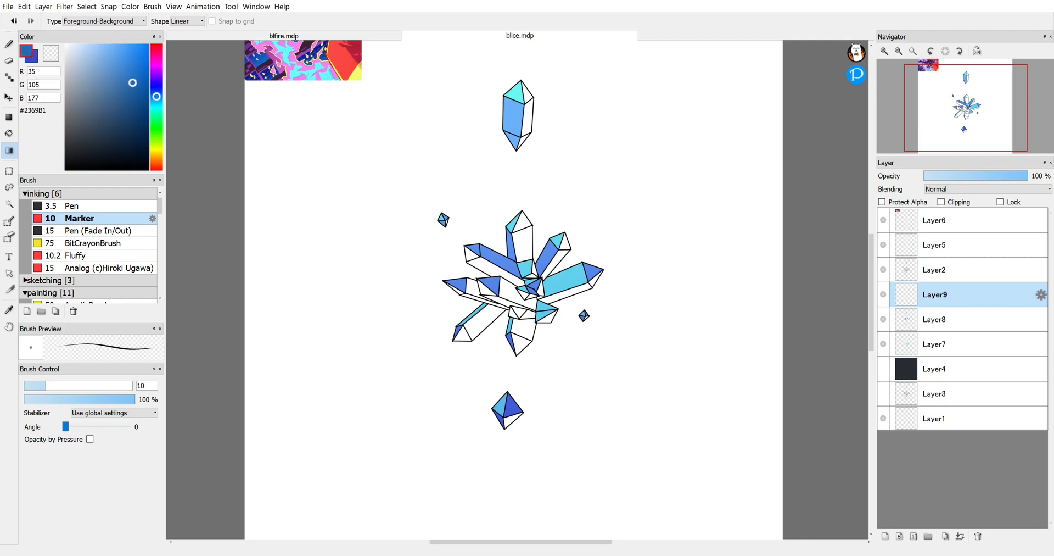
click(120, 70)
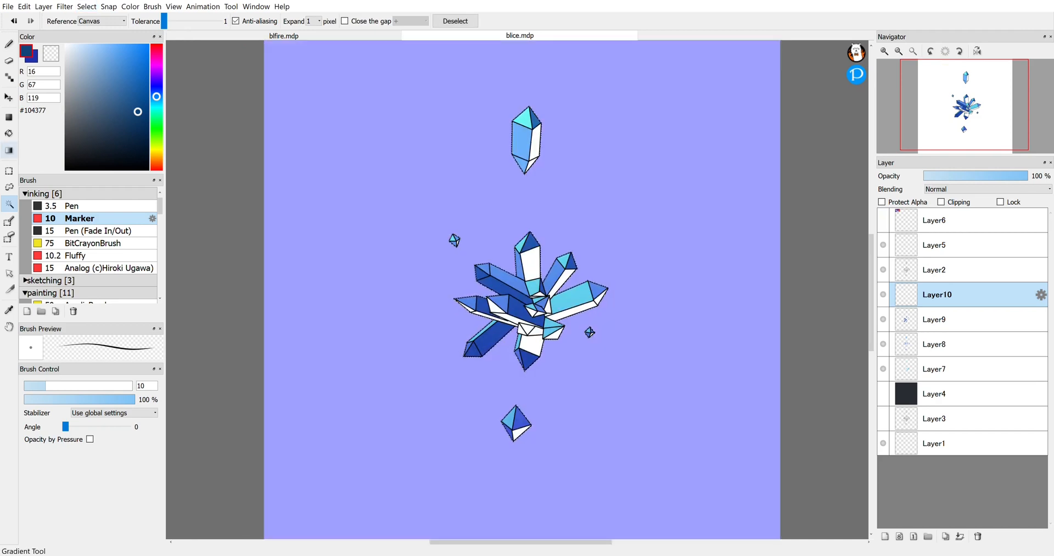
click(10, 150)
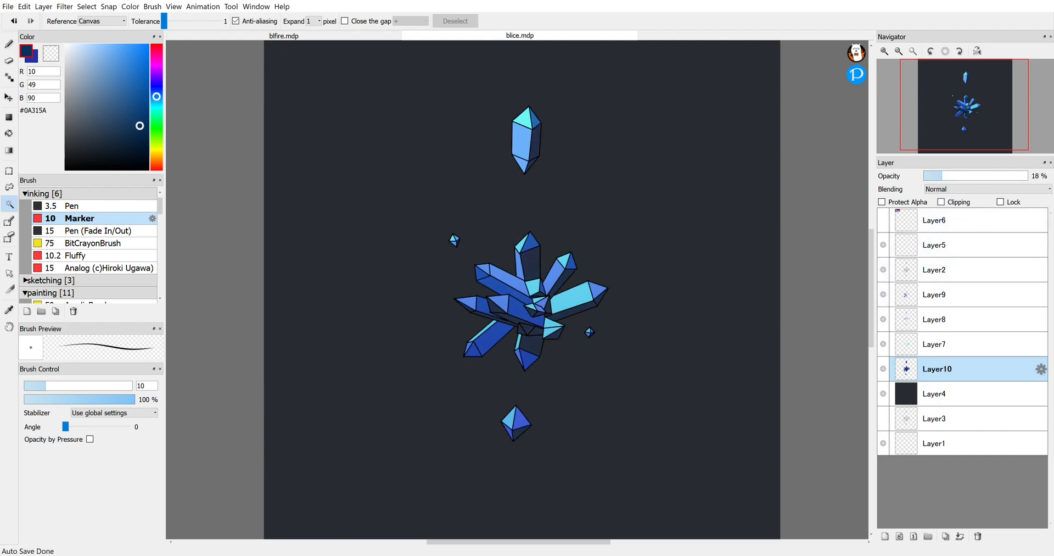
Lower each line layer's opacity to about 13–18% so the outlines nearly vanish
click(933, 269)
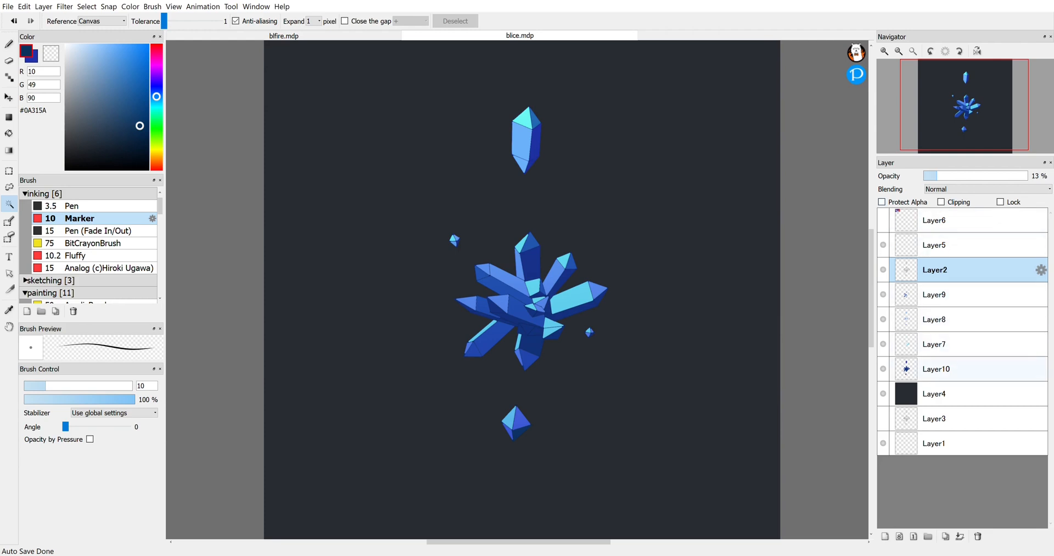
click(936, 369)
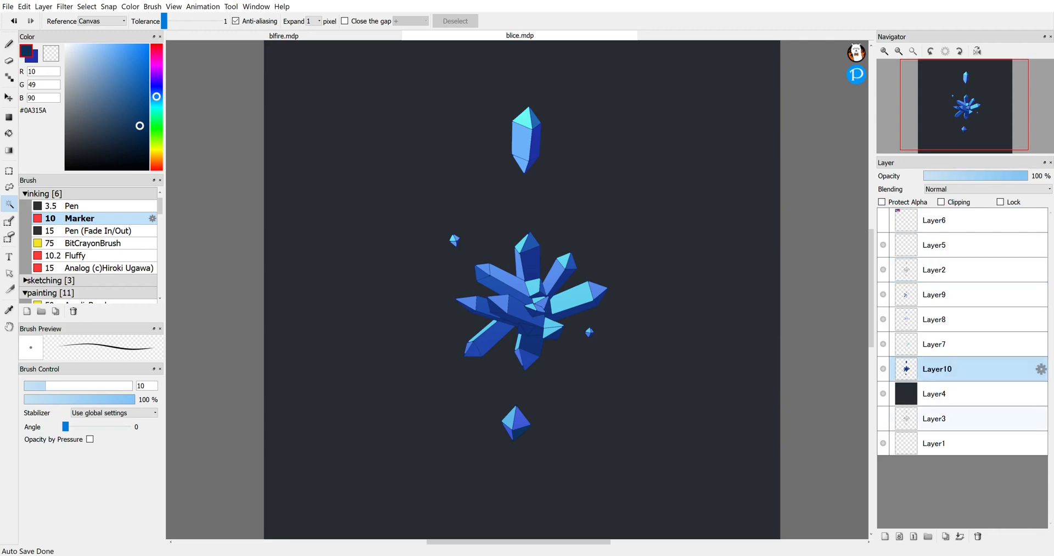
Duplicate the crystal colour layer Layer10 twice for the glow
click(944, 536)
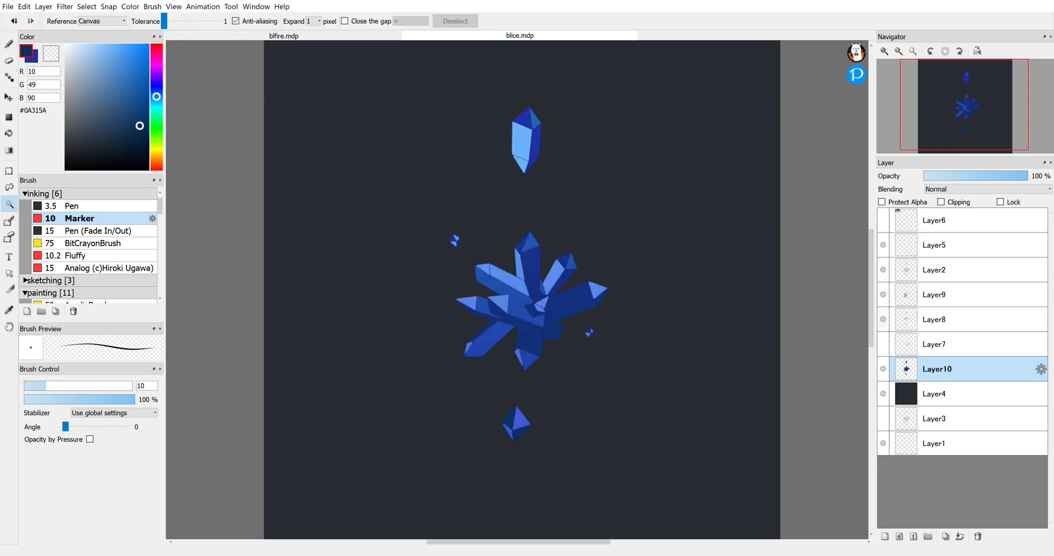
click(946, 536)
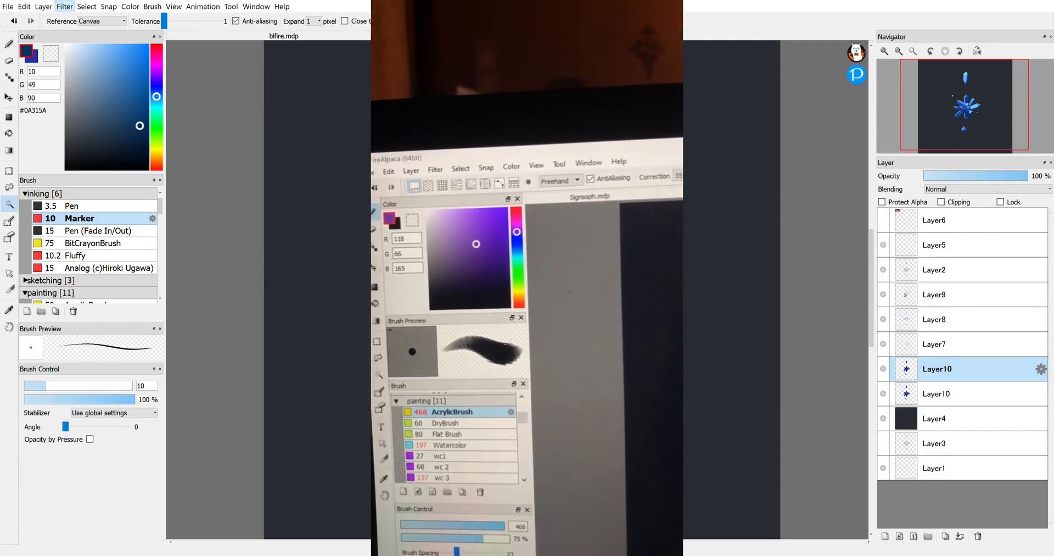
Raise Saturation and Brightness on the copied layer via Hue/Saturation/Brightness so the crystals turn pale
click(447, 158)
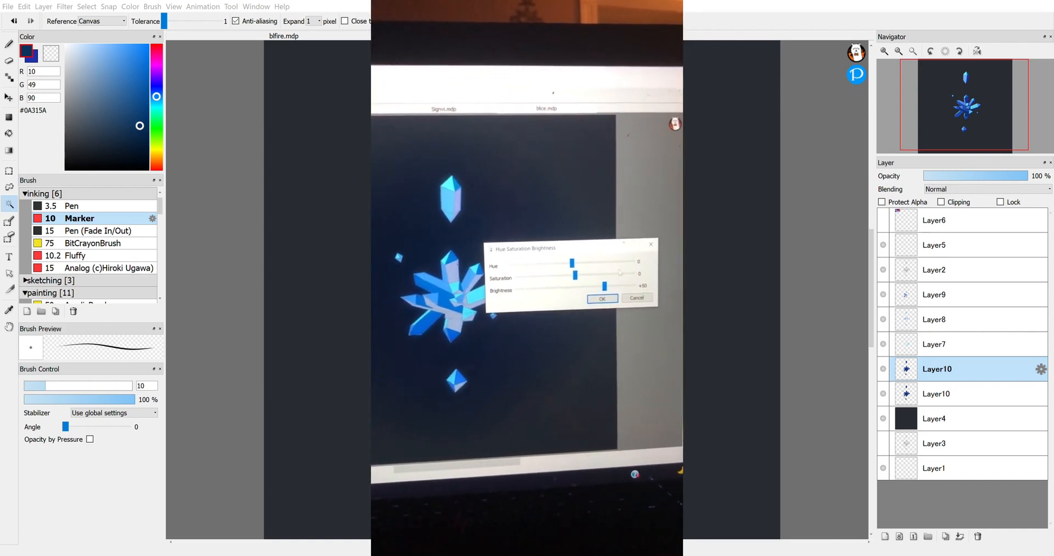
drag(574, 274, 612, 273)
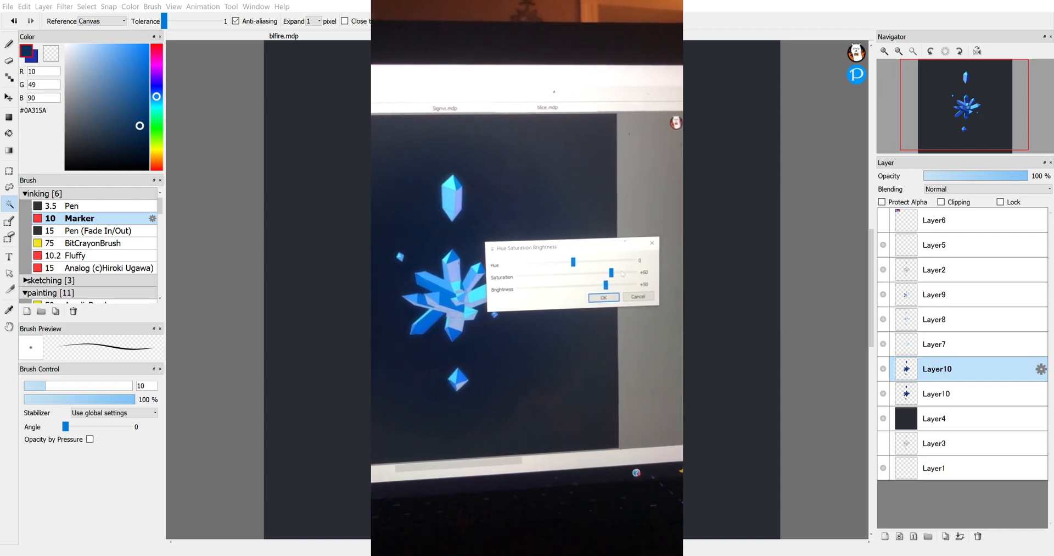
click(603, 296)
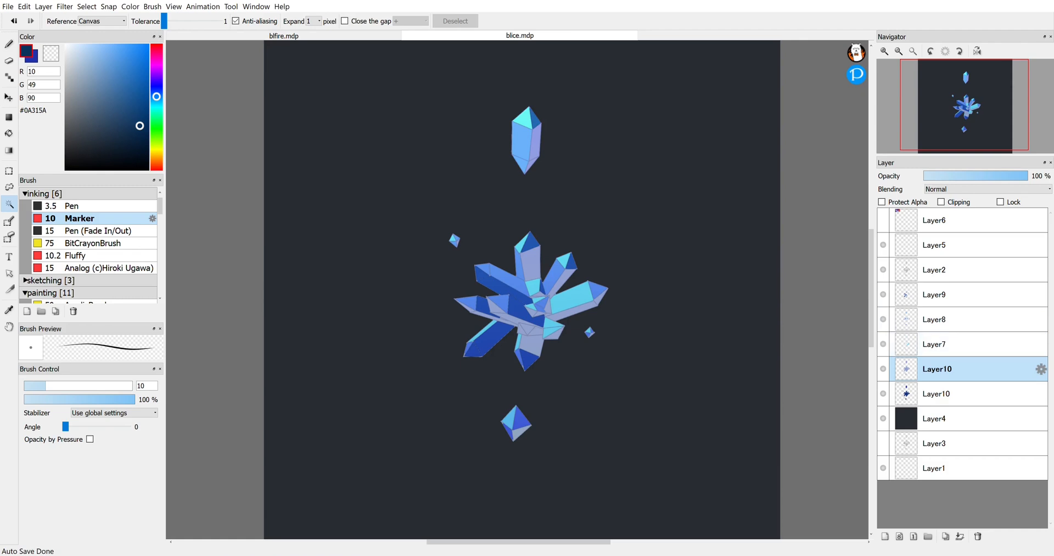
Gaussian-blur the lower Layer10 copy into a soft halo, lock its alpha and choose a pale cyan brush colour
click(936, 393)
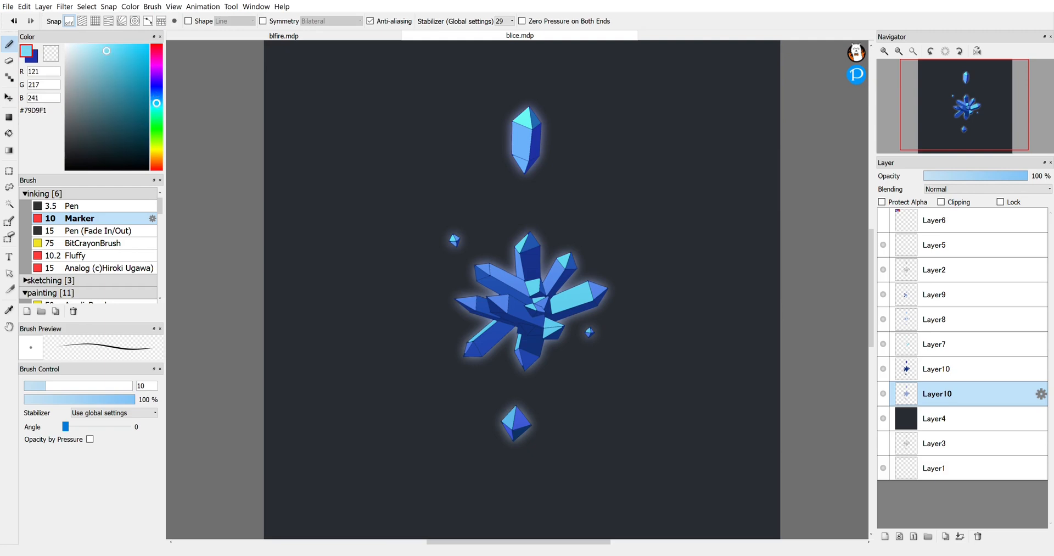
click(104, 49)
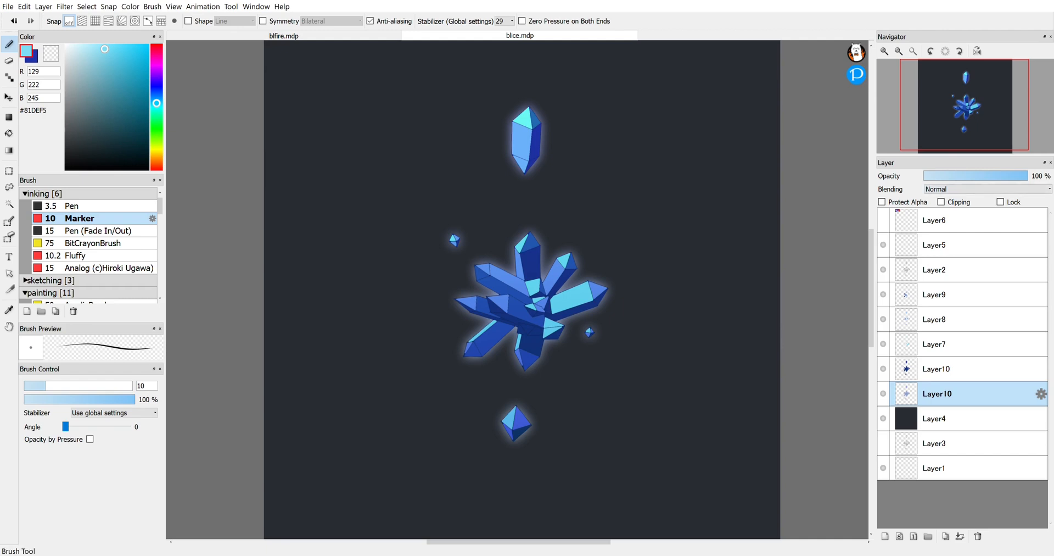
click(883, 202)
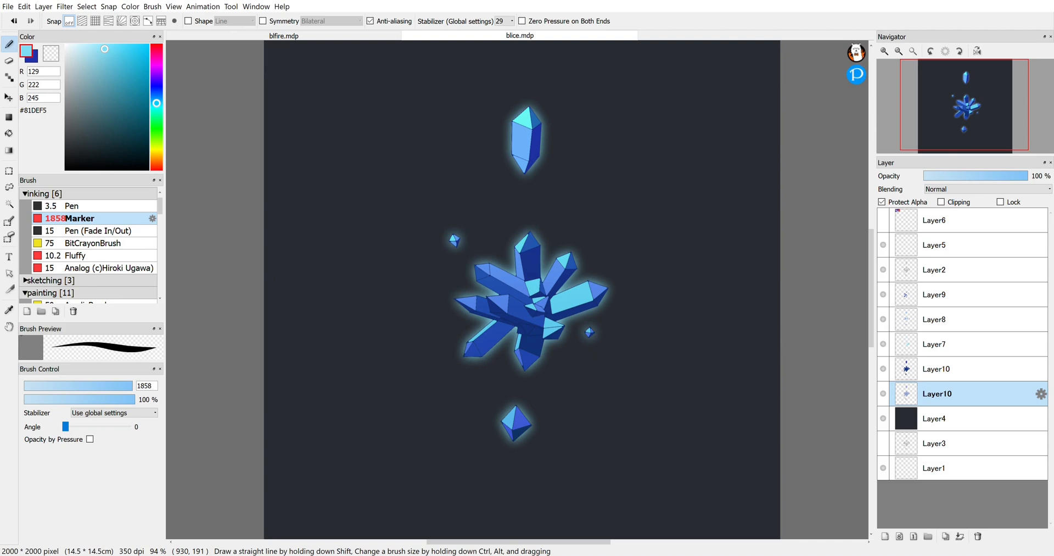
Set the cyan glow layer's blending mode to Dodge so it brightens the crystals beneath
click(986, 189)
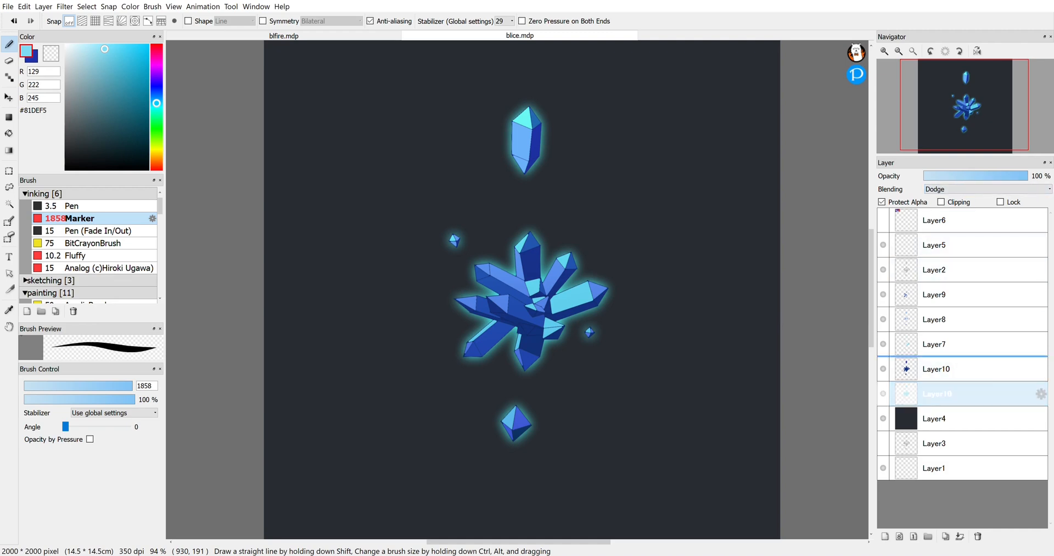
Move the Dodge layer above the crystals and duplicate it as a faint 19% highlight
click(936, 368)
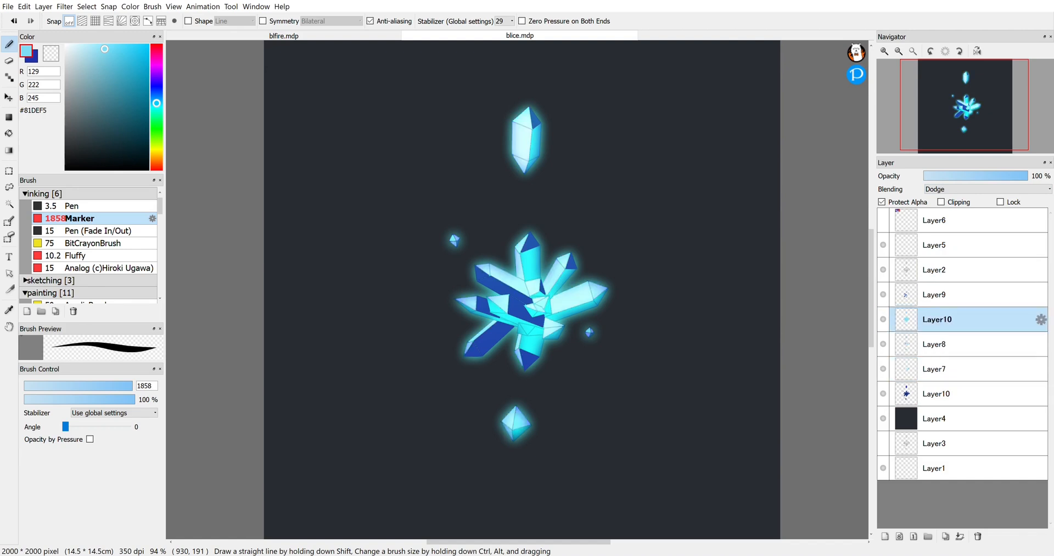
click(934, 294)
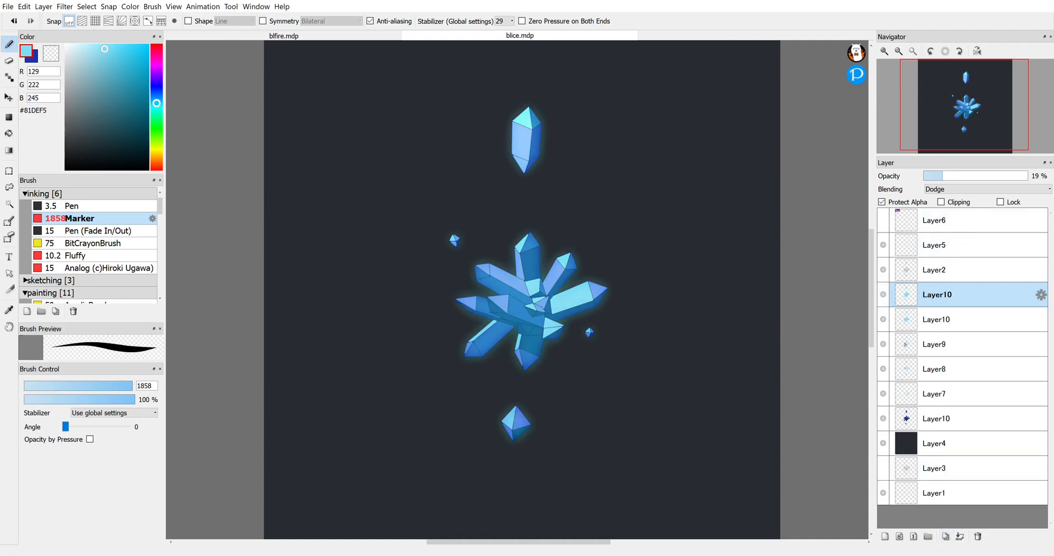
Reduce the lower halo layer's opacity to 78% for a subtler glow
click(936, 417)
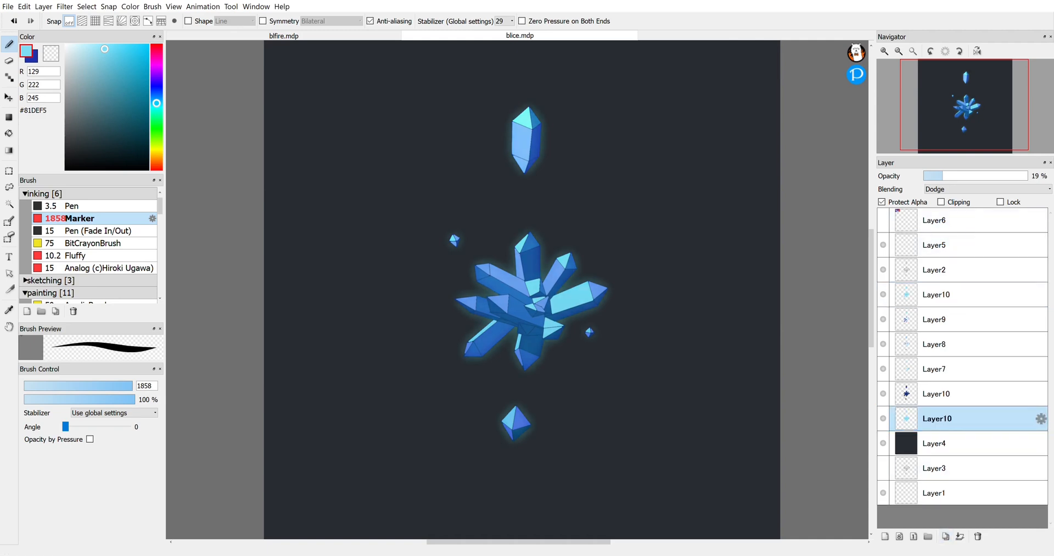
drag(933, 176, 1022, 176)
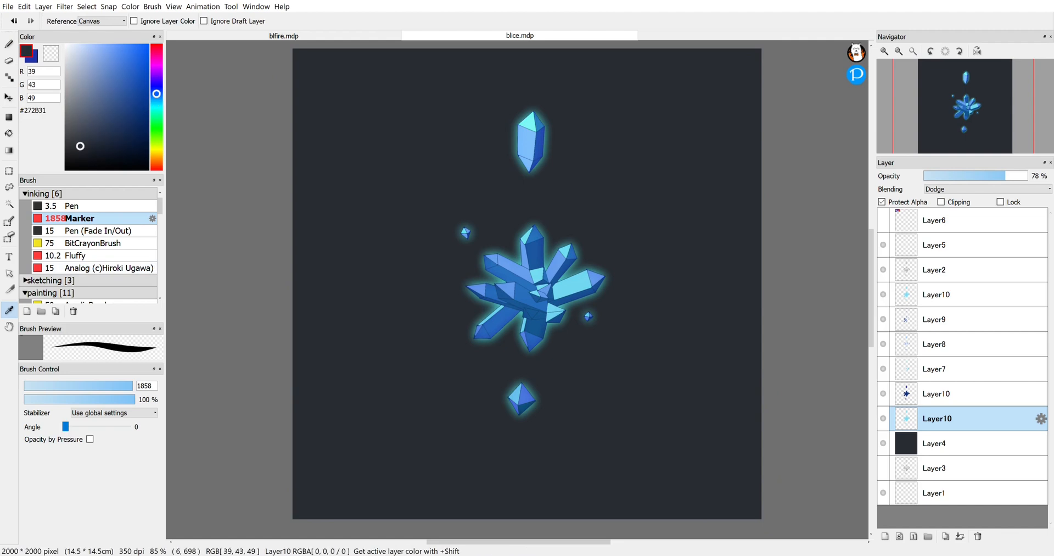
Sample a dark navy from the background, choose a Circular gradient, and select Layer4
click(133, 86)
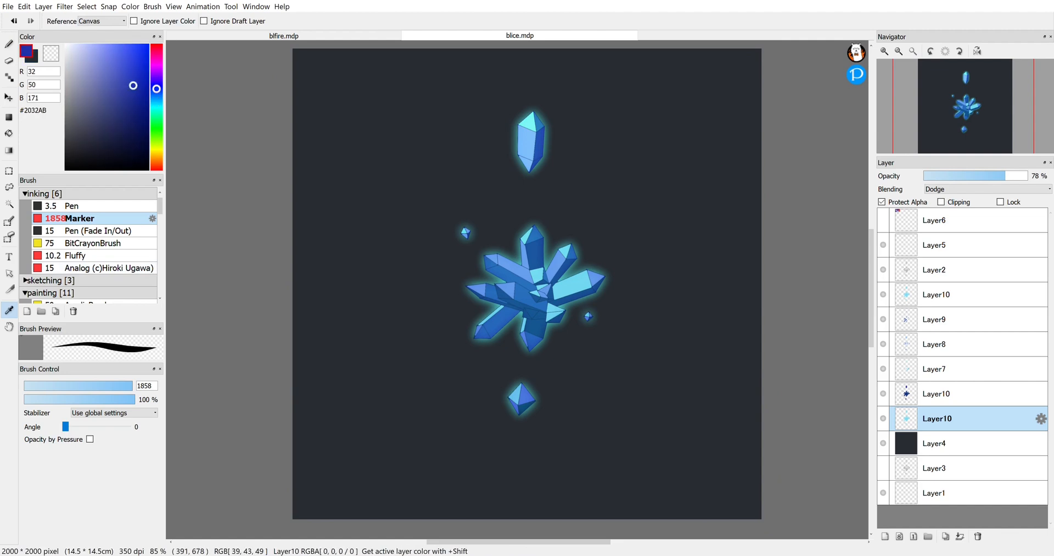
click(79, 147)
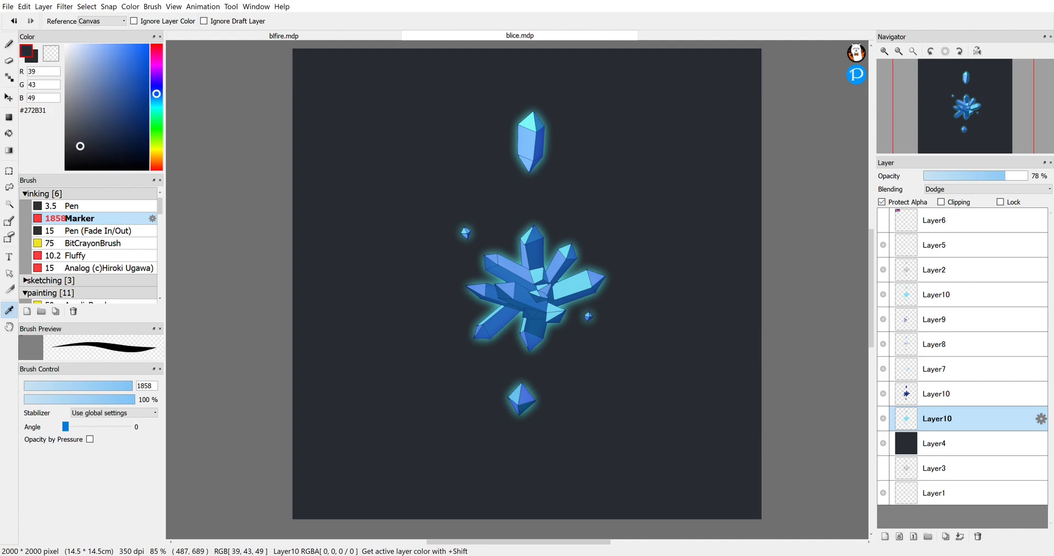
click(103, 153)
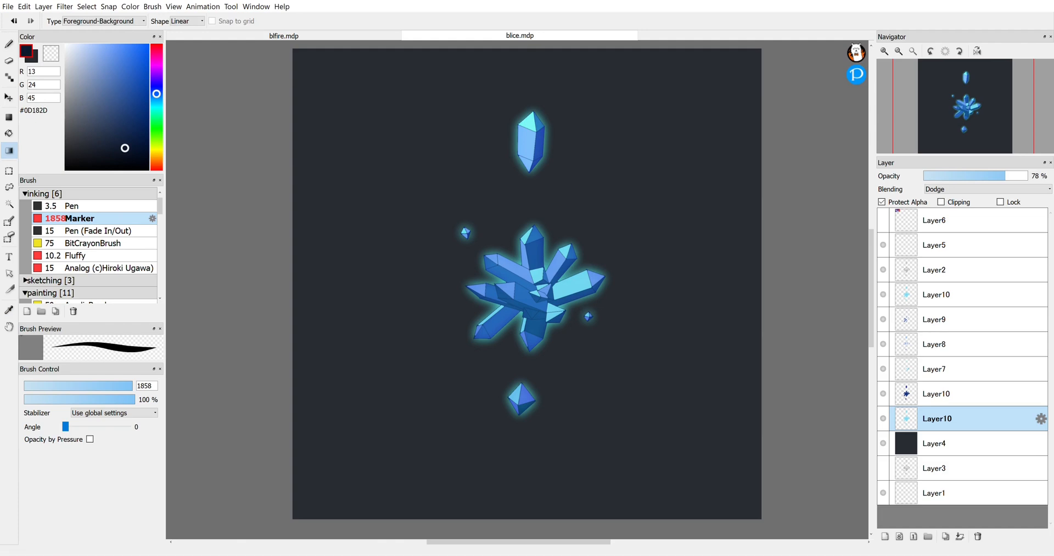
click(175, 21)
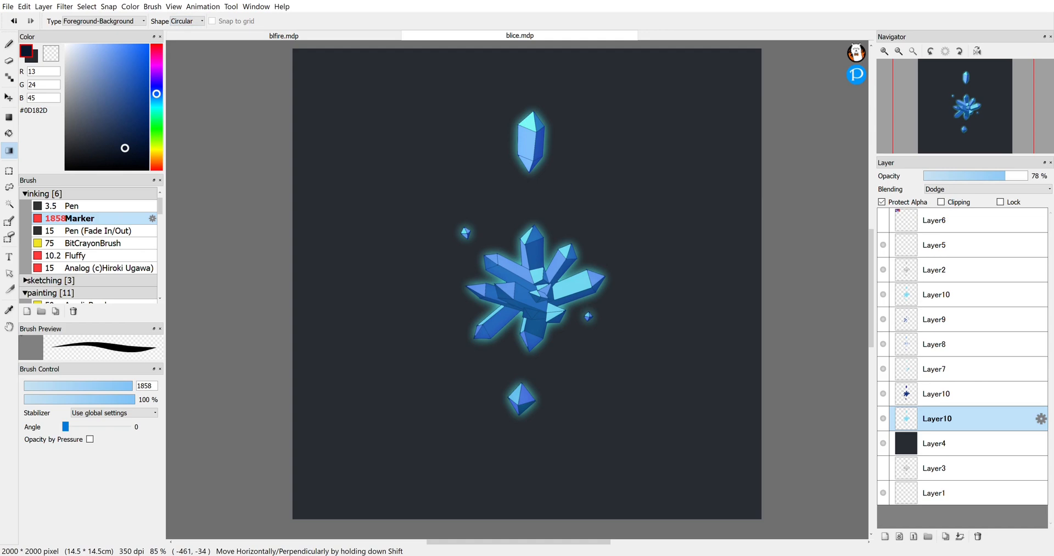
click(933, 442)
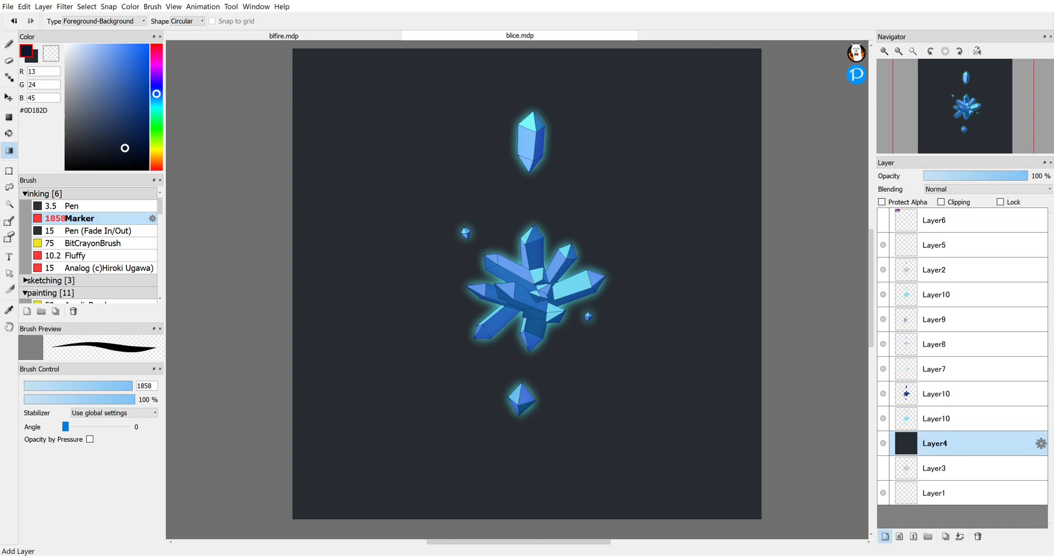
Add a new layer above Layer4 for the dark radial gradient
click(885, 536)
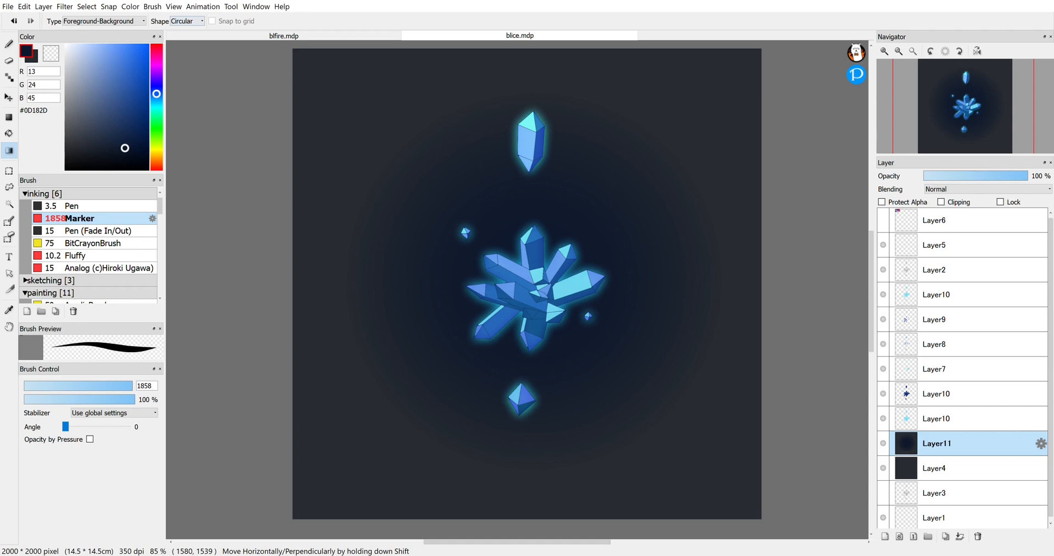
mouse_move(538, 276)
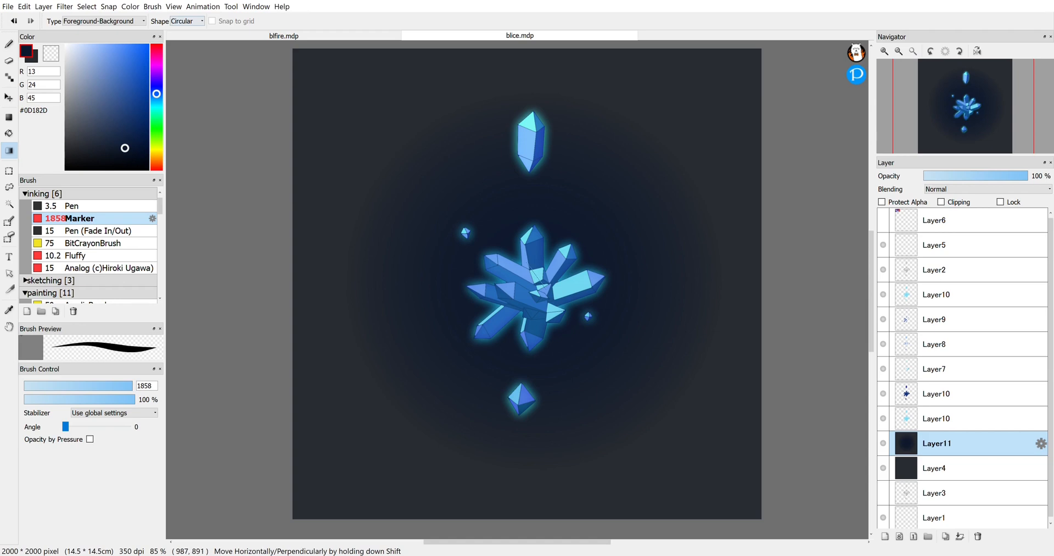